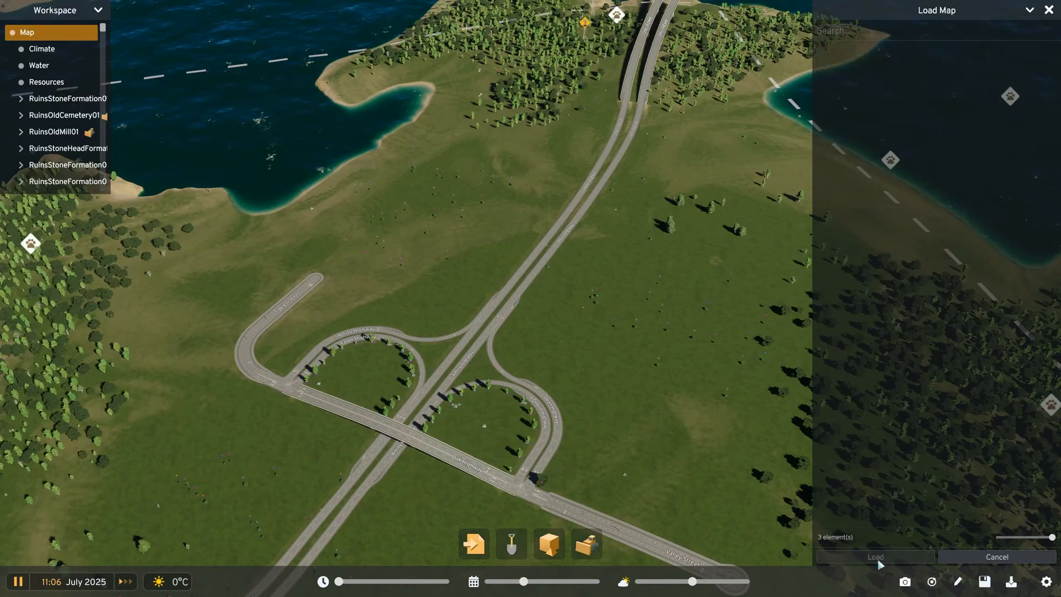
Cancel the Load Map dialog and quit the game back to the Steam library page.
{"action": "left_click", "coordinate": [874, 556]}
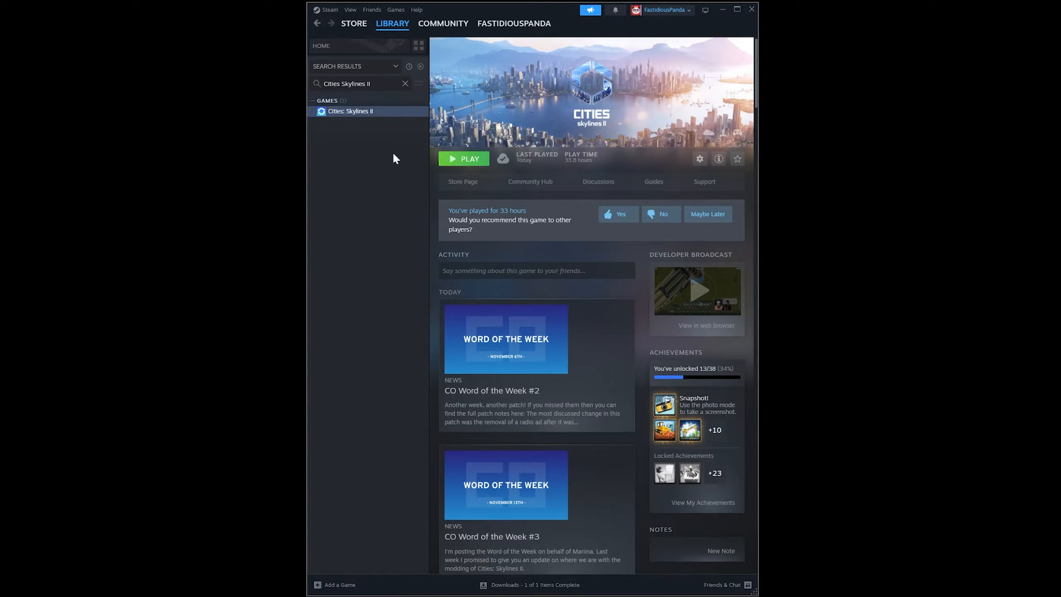
Bring up the context menu for the Cities: Skylines II library entry.
{"action": "right_click", "coordinate": [350, 111]}
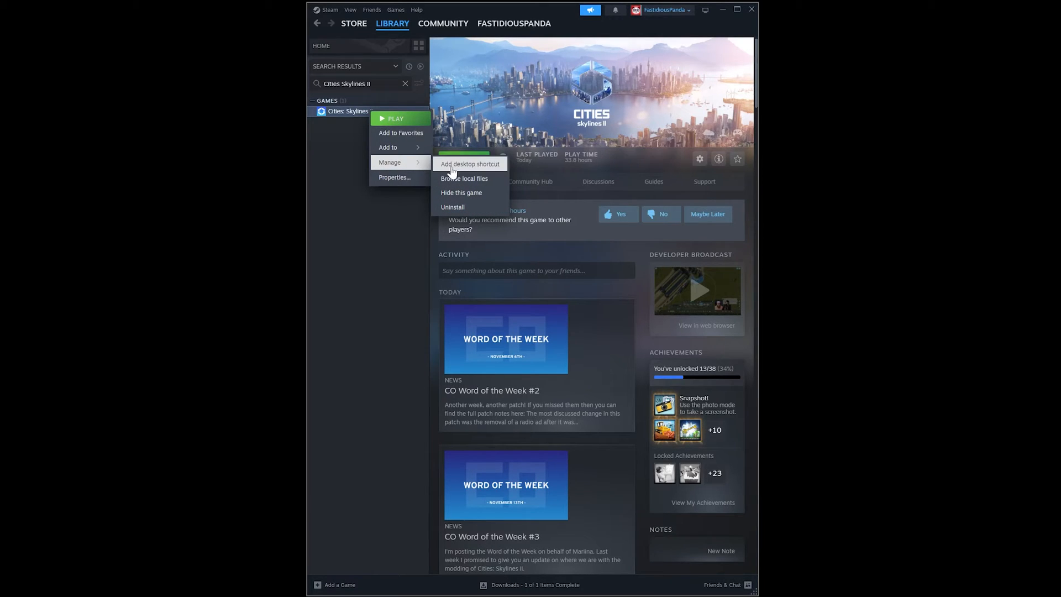
{"action": "mouse_move", "coordinate": [466, 178]}
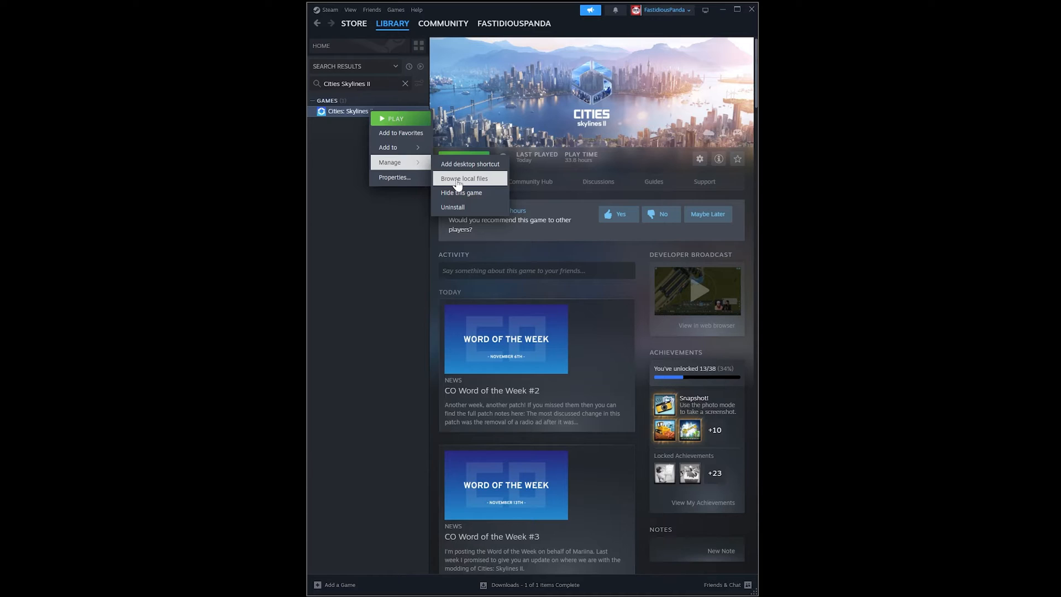
Browse local files into Cities2_Data > StreamingAssets > ~UI~ > GameUI and bring up options for index.js.
{"action": "left_click", "coordinate": [465, 178]}
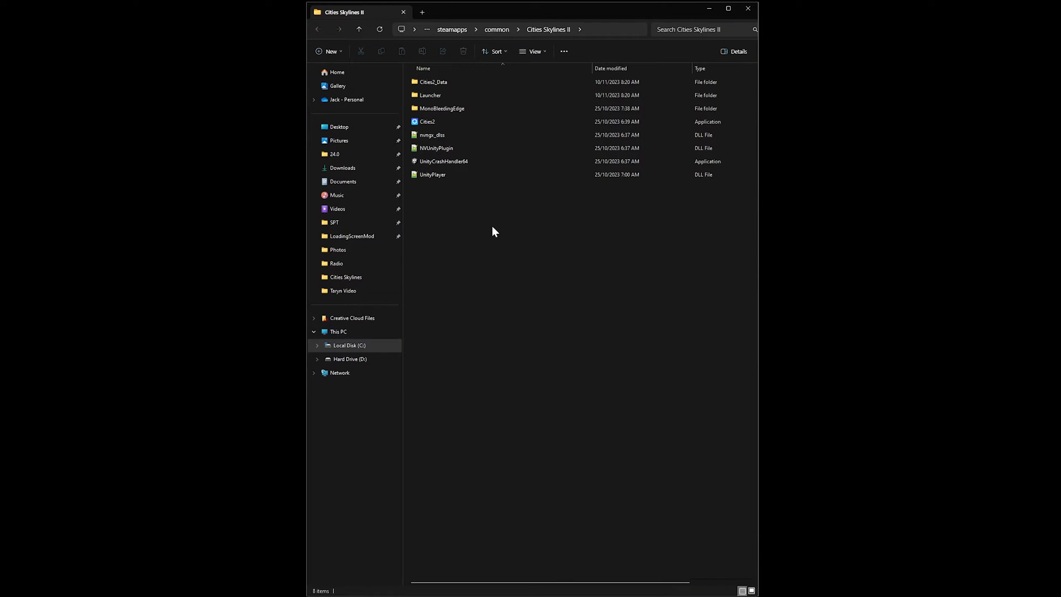
{"action": "left_click", "coordinate": [433, 82]}
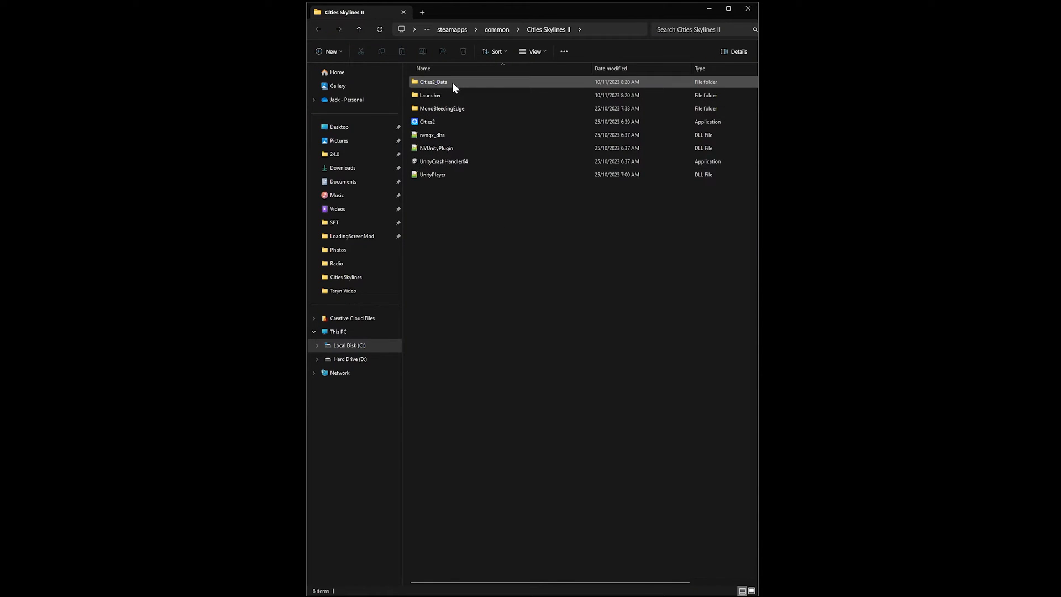
{"action": "double_click", "coordinate": [433, 81]}
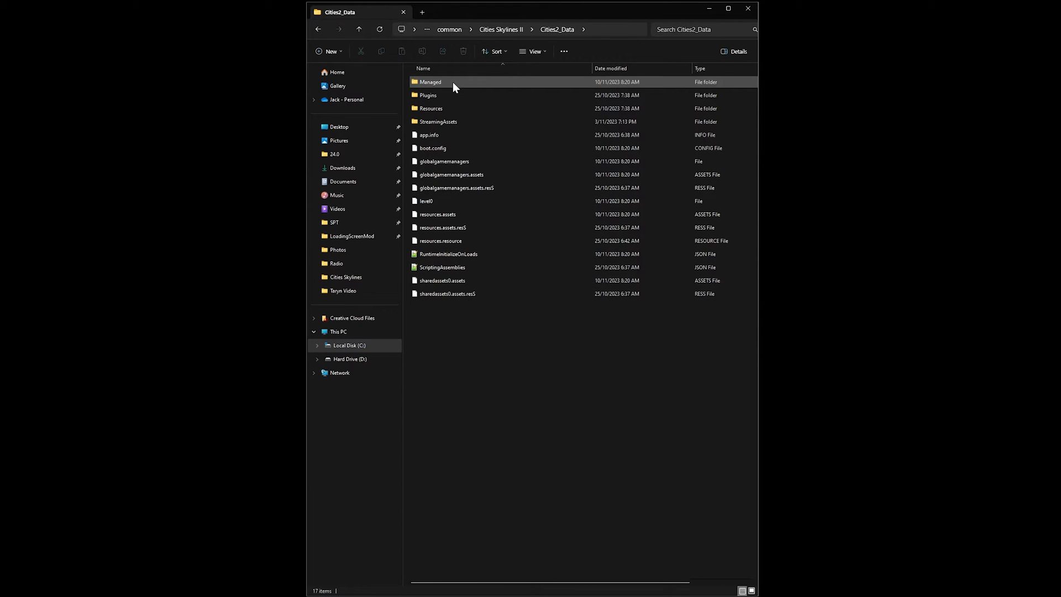
{"action": "double_click", "coordinate": [439, 122]}
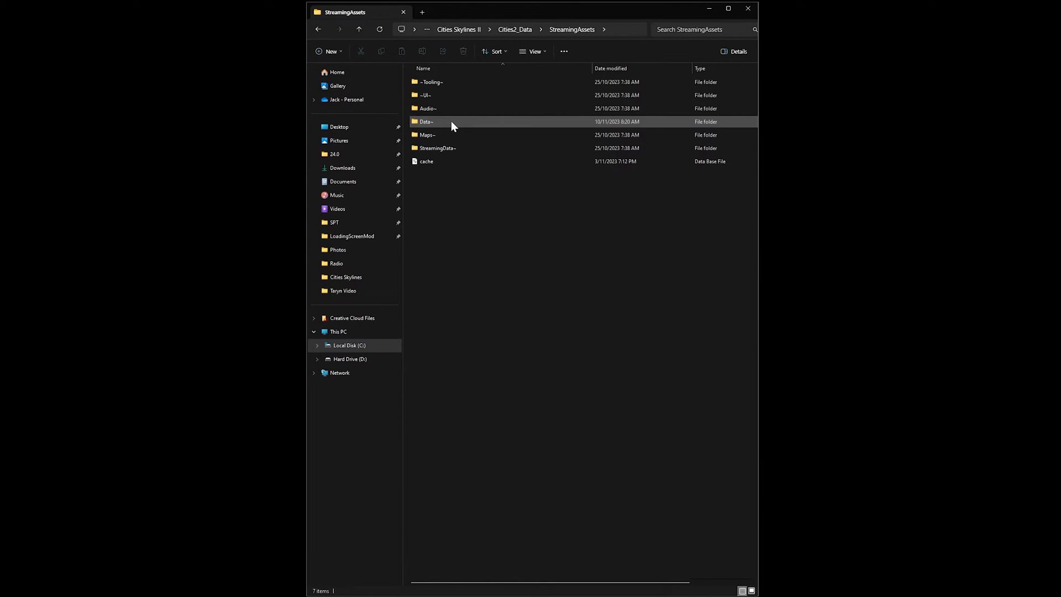
{"action": "double_click", "coordinate": [424, 95]}
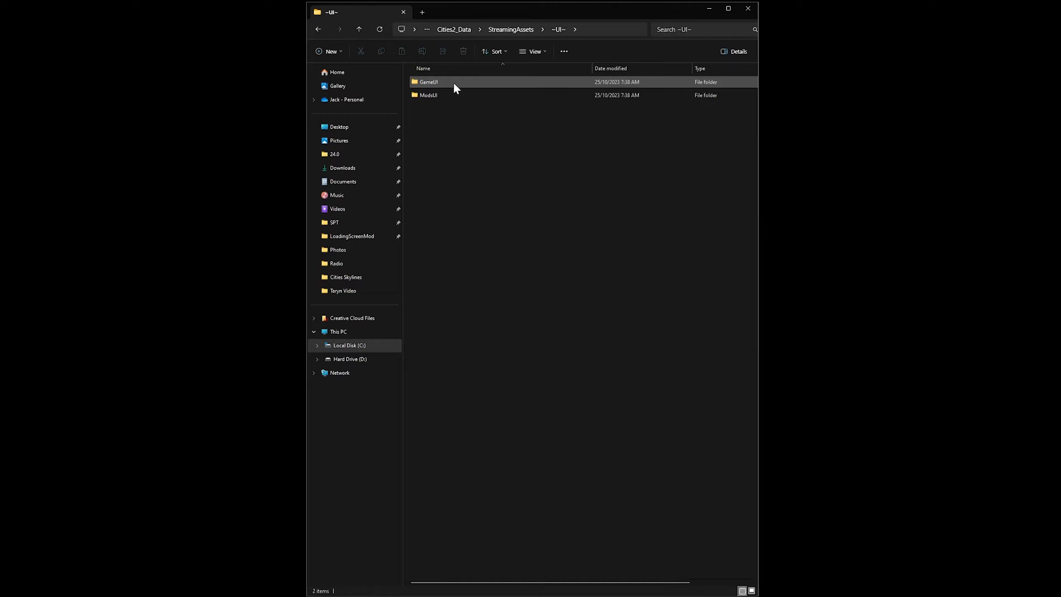
{"action": "double_click", "coordinate": [429, 82]}
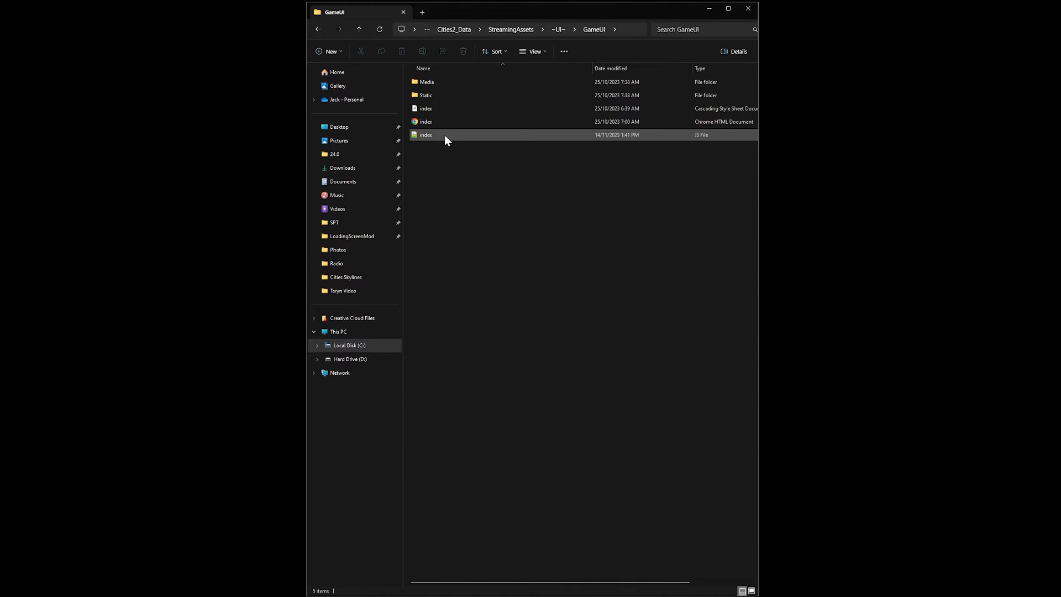
{"action": "right_click", "coordinate": [425, 135]}
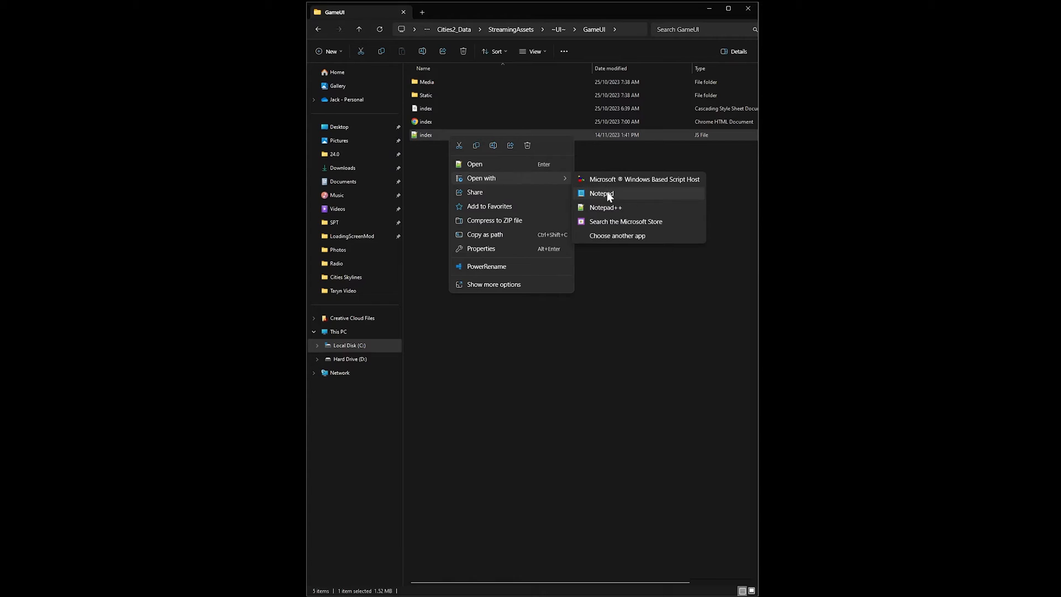
Edit index.js in Notepad, deleting the && after !c near the LOAD_GAME entry, and save.
{"action": "left_click", "coordinate": [601, 193]}
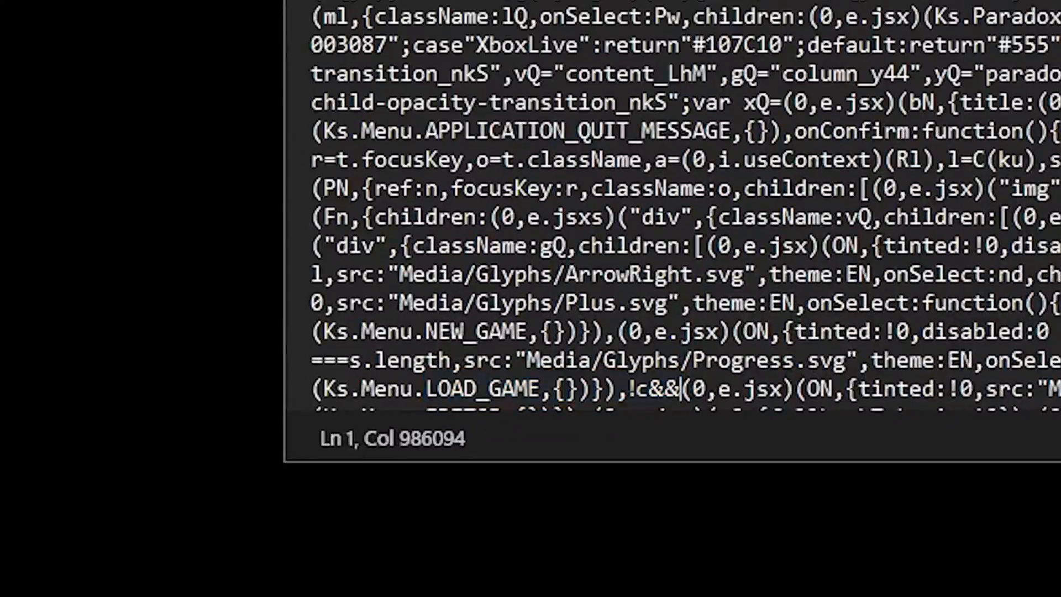
{"action": "key", "text": "BackSpace"}
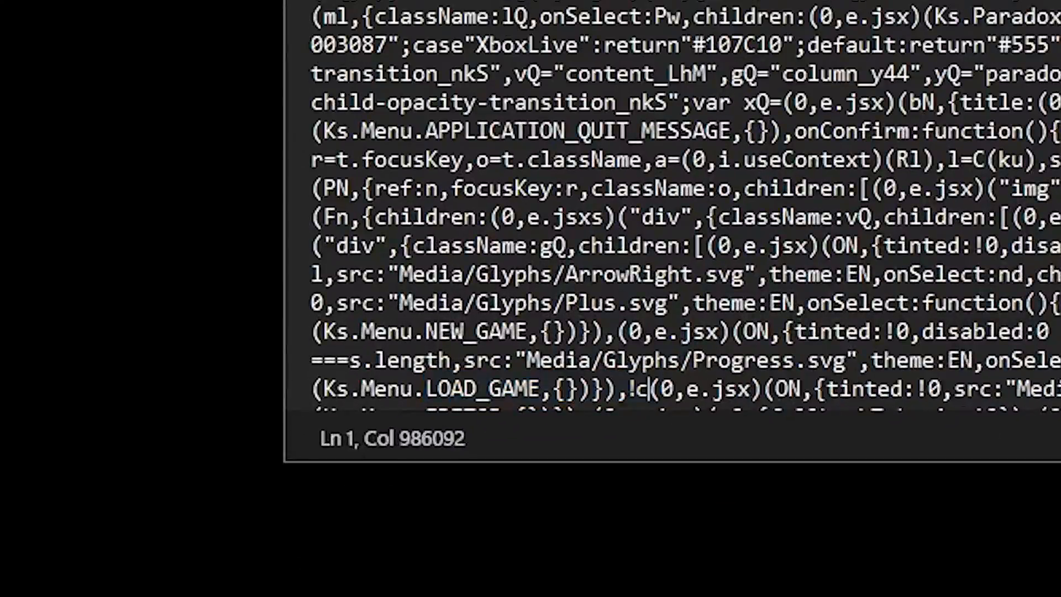
{"action": "left_click", "coordinate": [317, 27]}
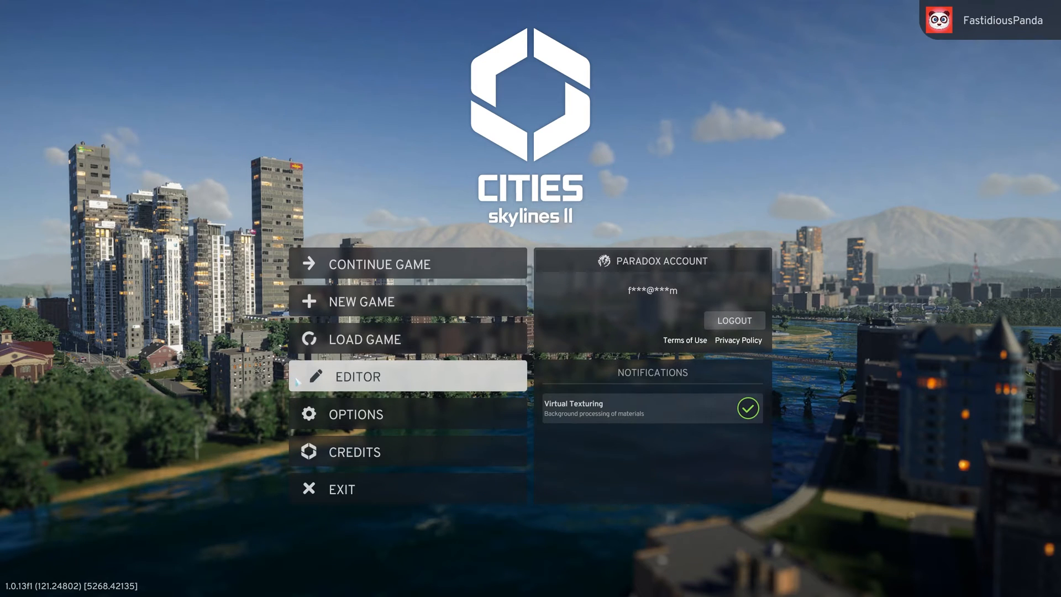
Enter the newly unlocked map editor from the main menu.
{"action": "left_click", "coordinate": [358, 376]}
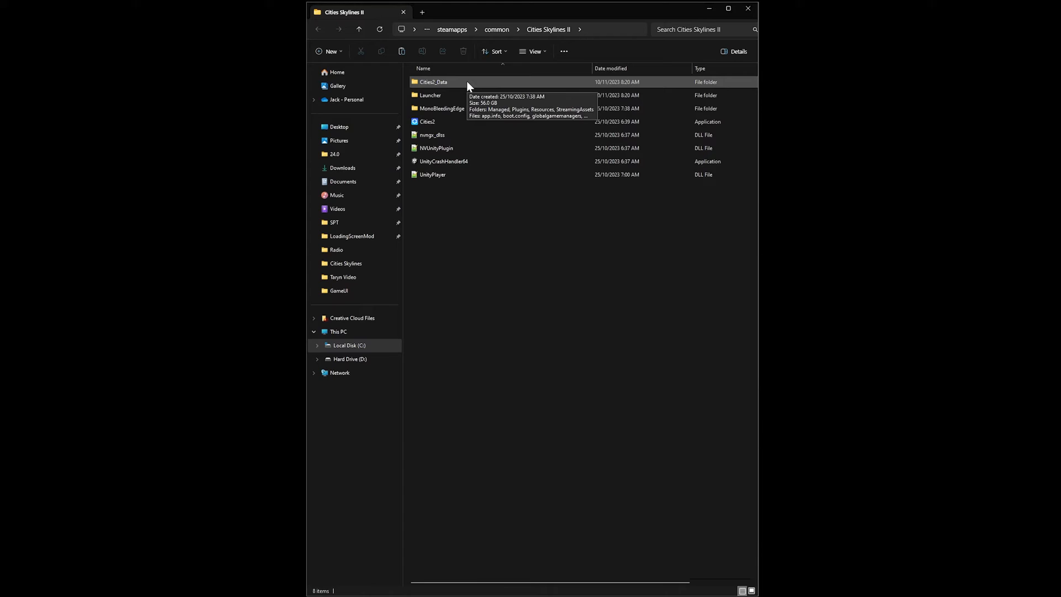
Navigate to StreamingAssets Maps~ and copy the Coast map files.
{"action": "double_click", "coordinate": [434, 81]}
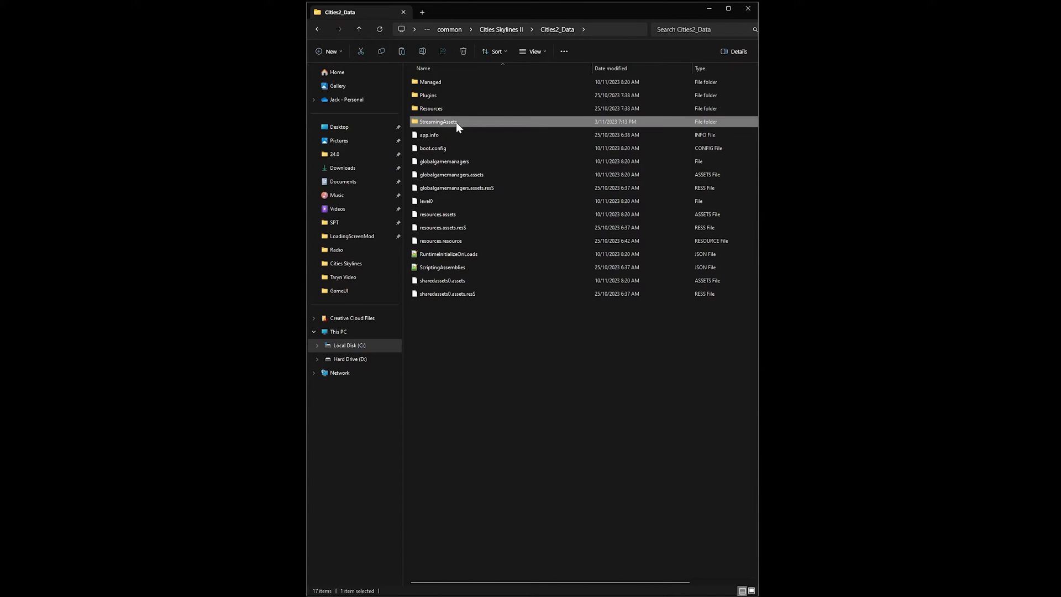
{"action": "double_click", "coordinate": [437, 122]}
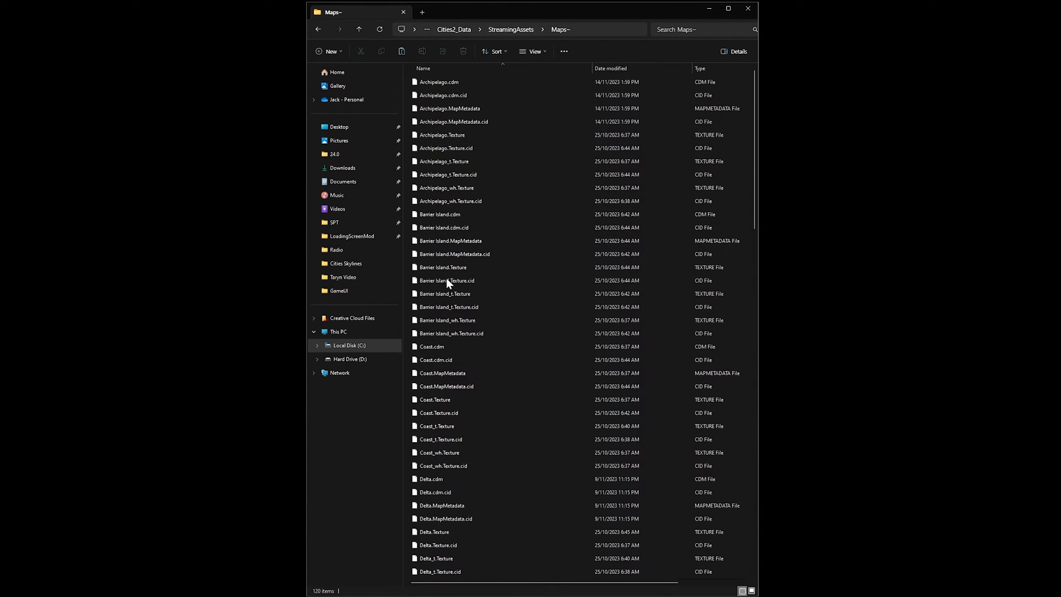
{"action": "left_click", "coordinate": [443, 465]}
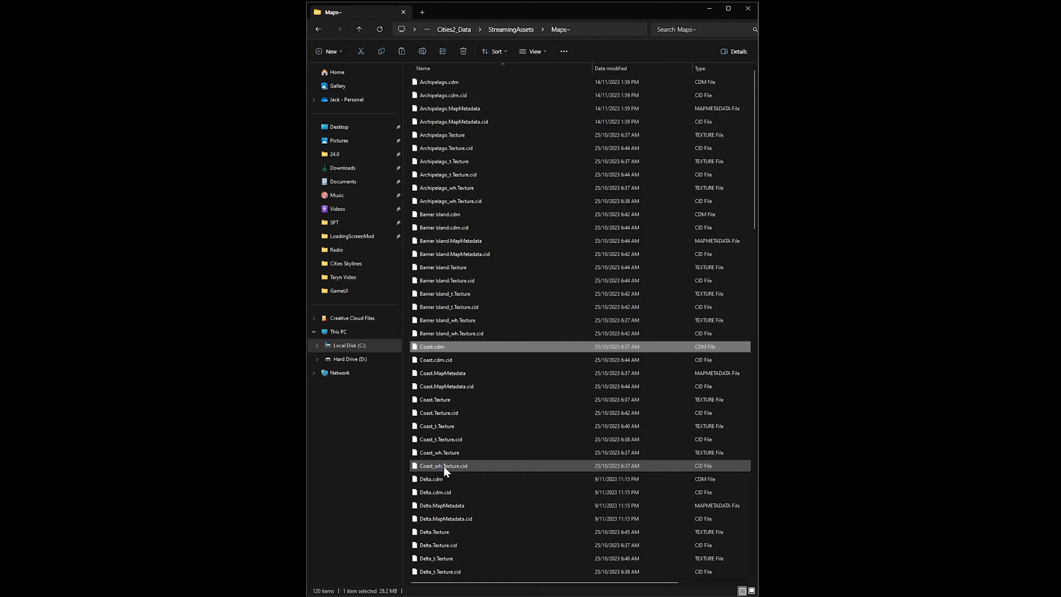
{"action": "right_click", "coordinate": [443, 465]}
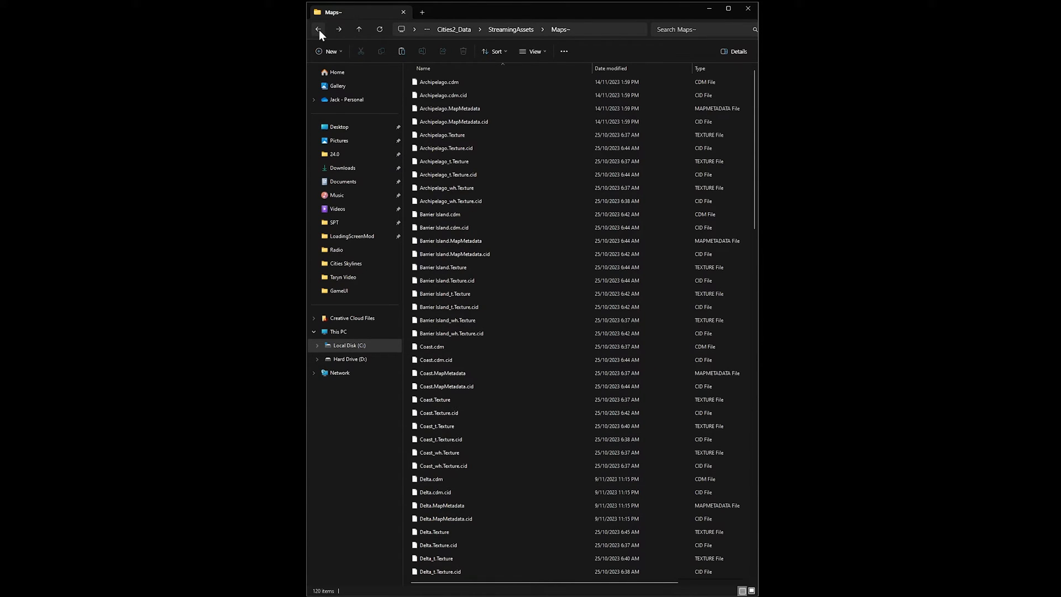
Browse to the user's home folder with hidden items shown and enter AppData.
{"action": "left_click", "coordinate": [349, 345]}
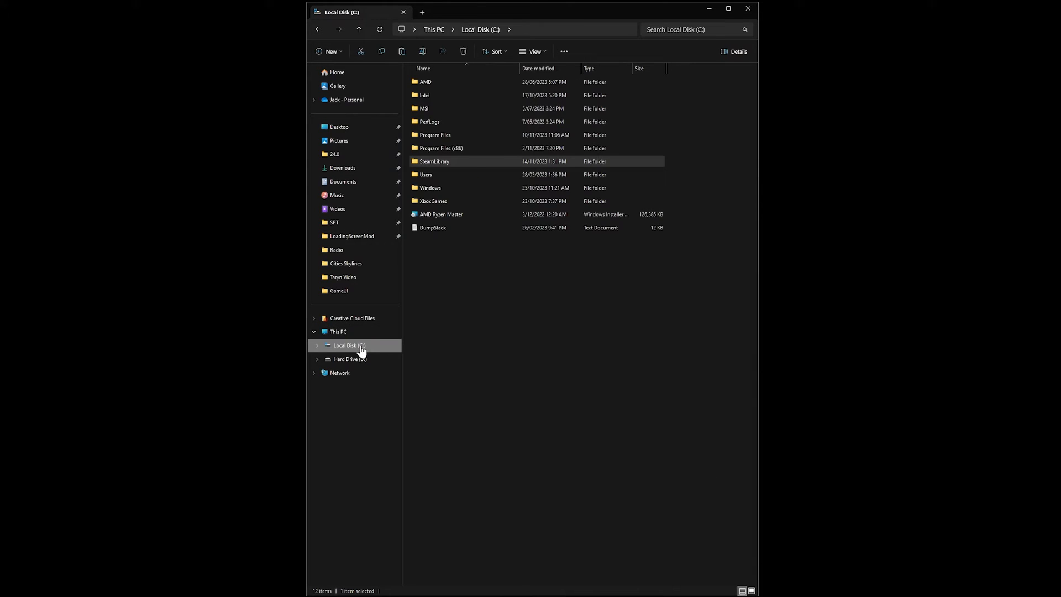
{"action": "double_click", "coordinate": [426, 174]}
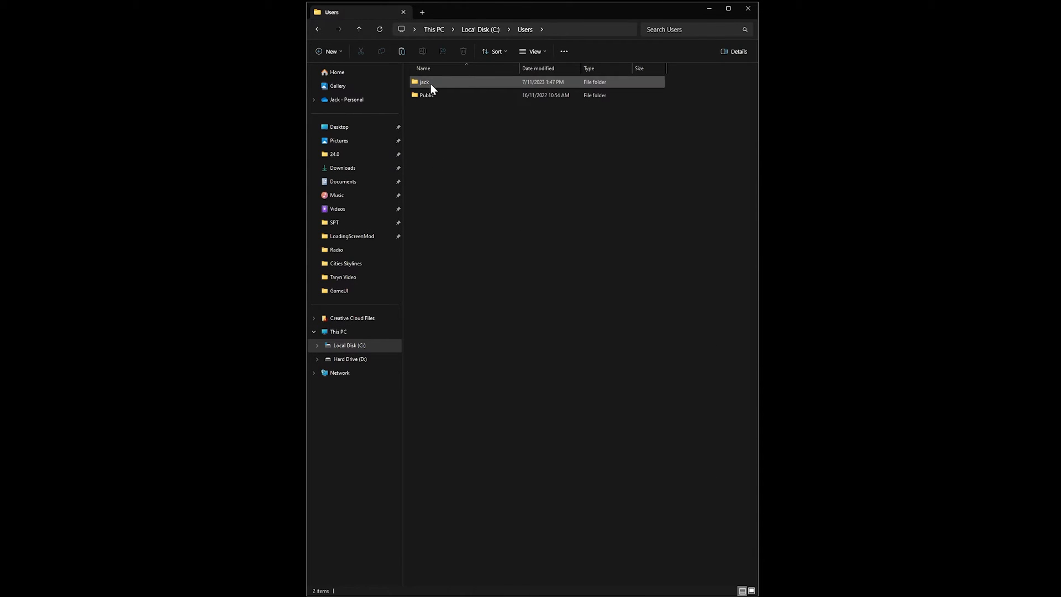
{"action": "double_click", "coordinate": [424, 82]}
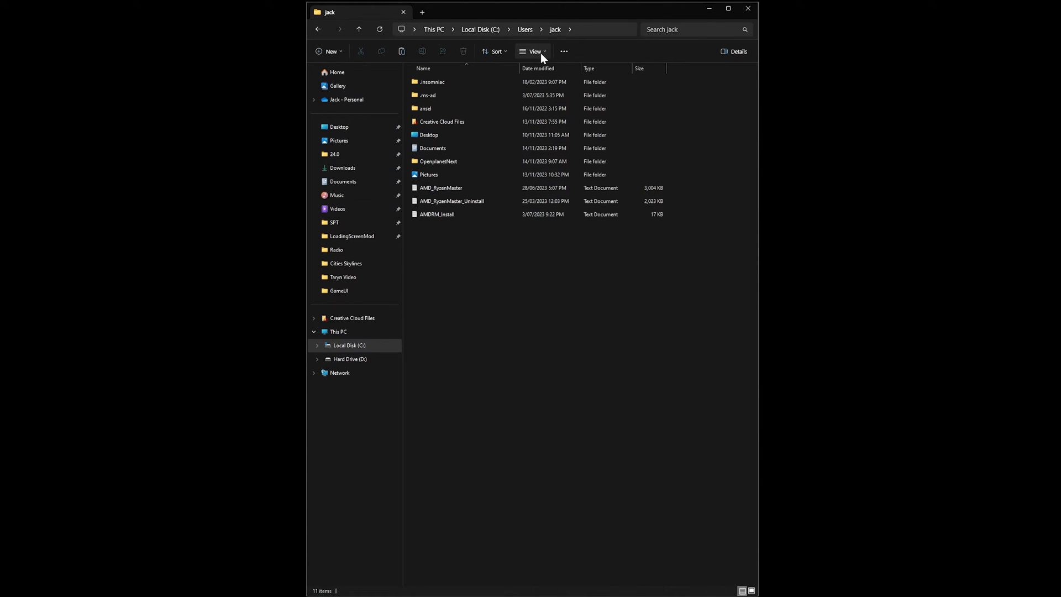
{"action": "left_click", "coordinate": [534, 51]}
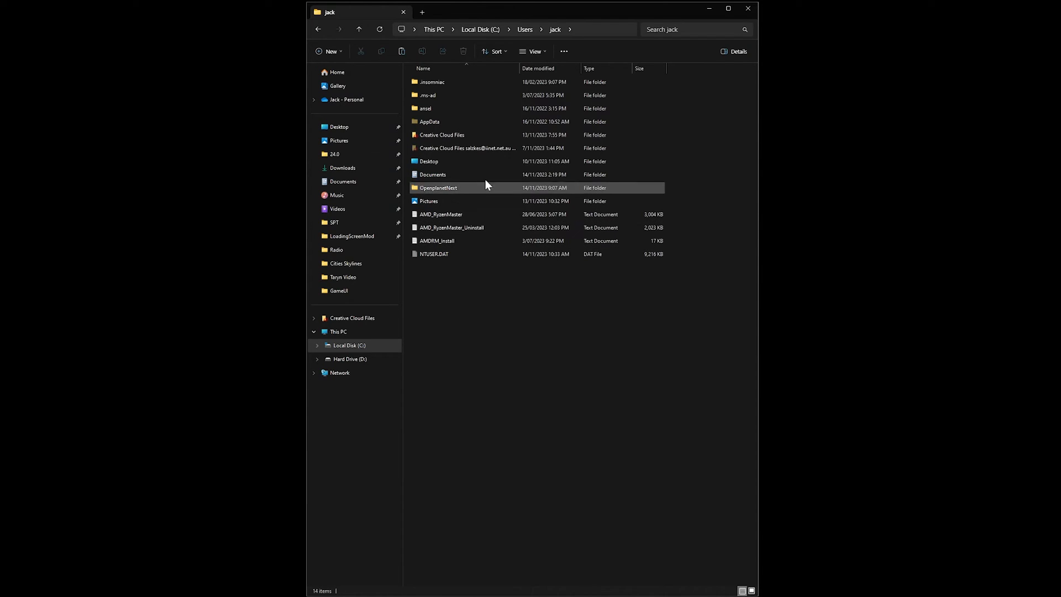
{"action": "left_click", "coordinate": [430, 122]}
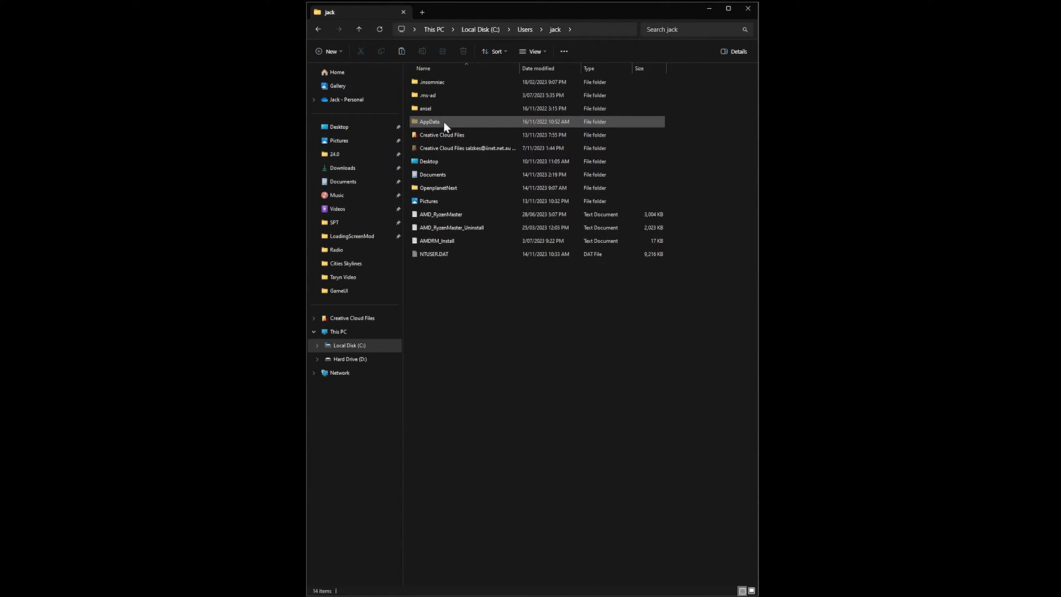
{"action": "double_click", "coordinate": [430, 122]}
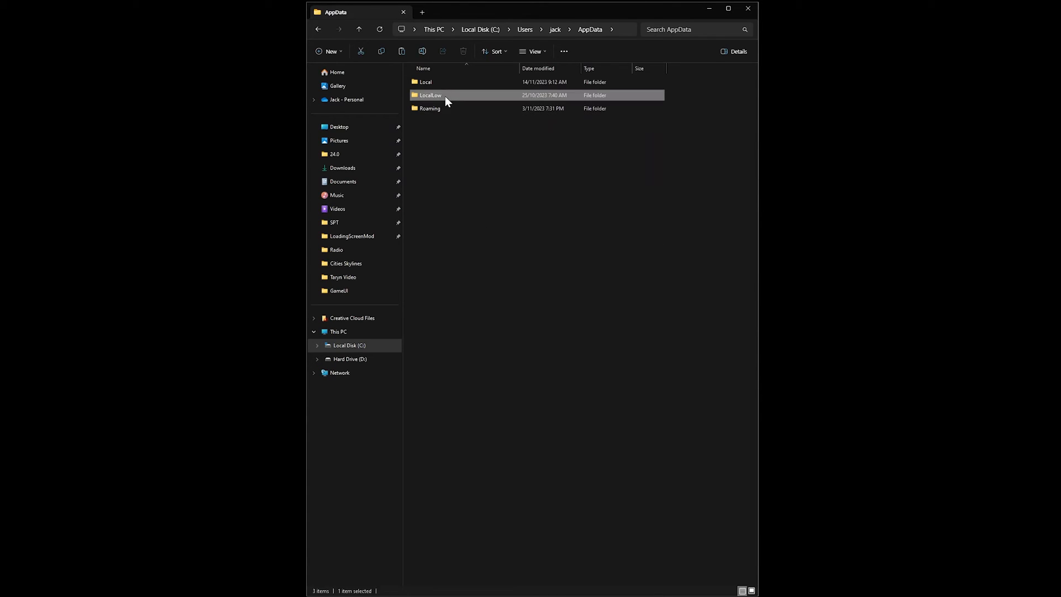
Inside LocalLow\Colossal Order\Cities Skylines II\Maps, create a new folder named 'Coaste'.
{"action": "double_click", "coordinate": [430, 95]}
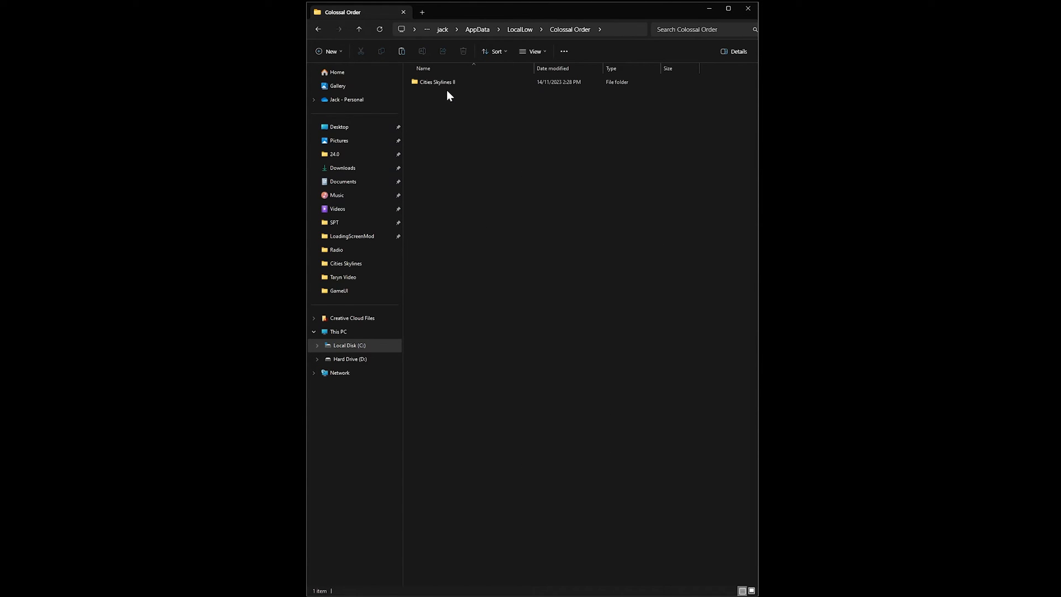
{"action": "double_click", "coordinate": [438, 82]}
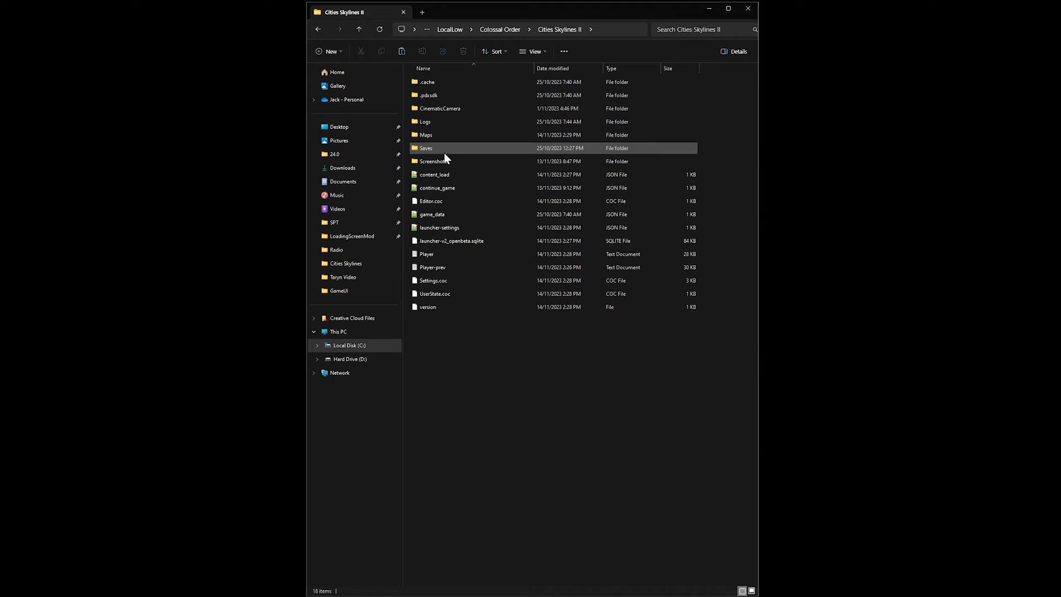
{"action": "double_click", "coordinate": [425, 134]}
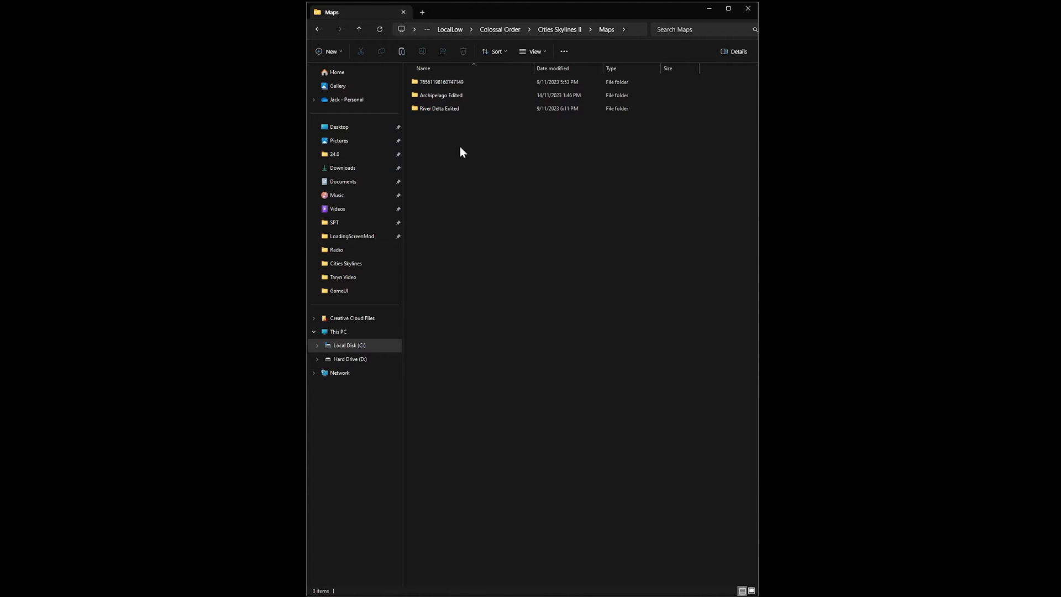
{"action": "left_click", "coordinate": [331, 50]}
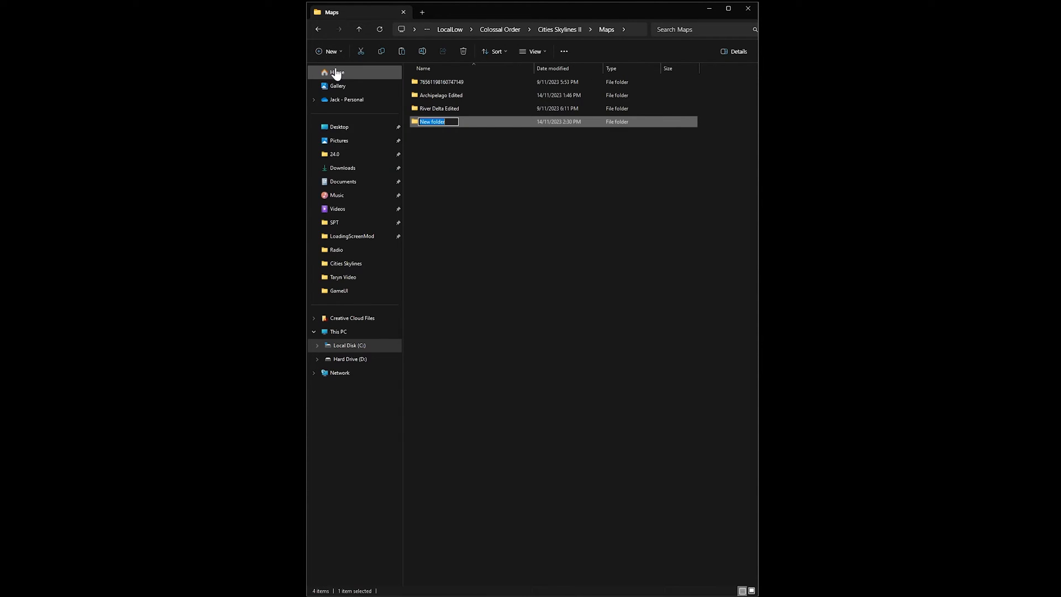
{"action": "type", "text": "Coaste"}
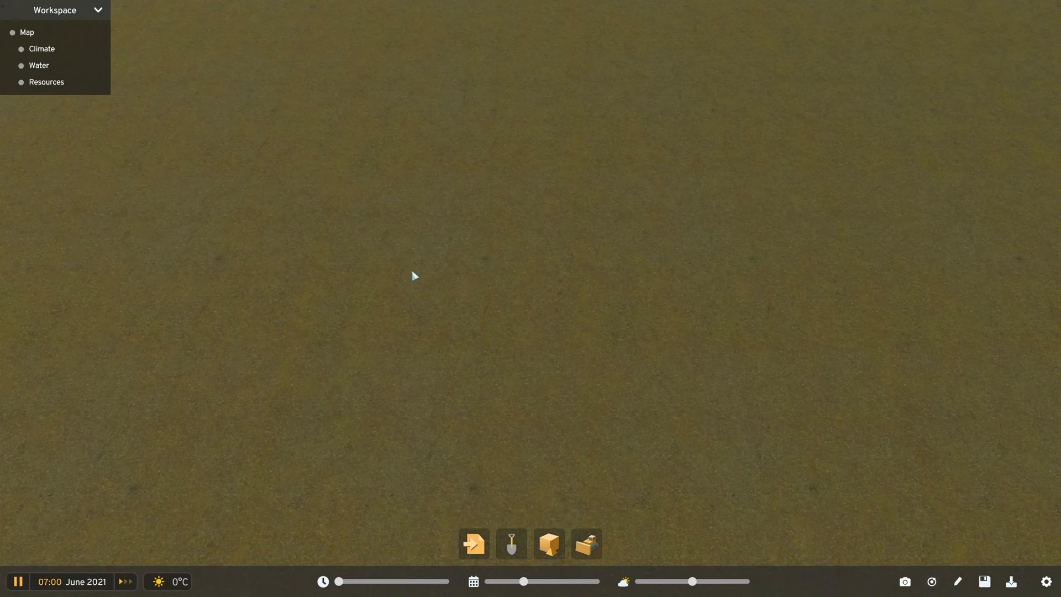
Load the Coast map into the editor via Map settings.
{"action": "left_click", "coordinate": [27, 32]}
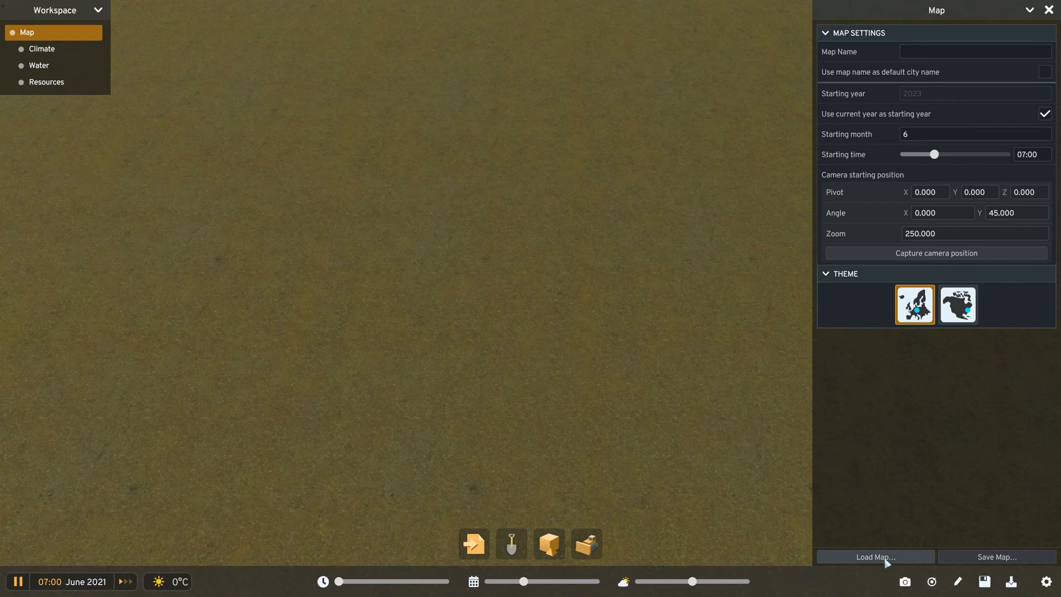
{"action": "left_click", "coordinate": [876, 556]}
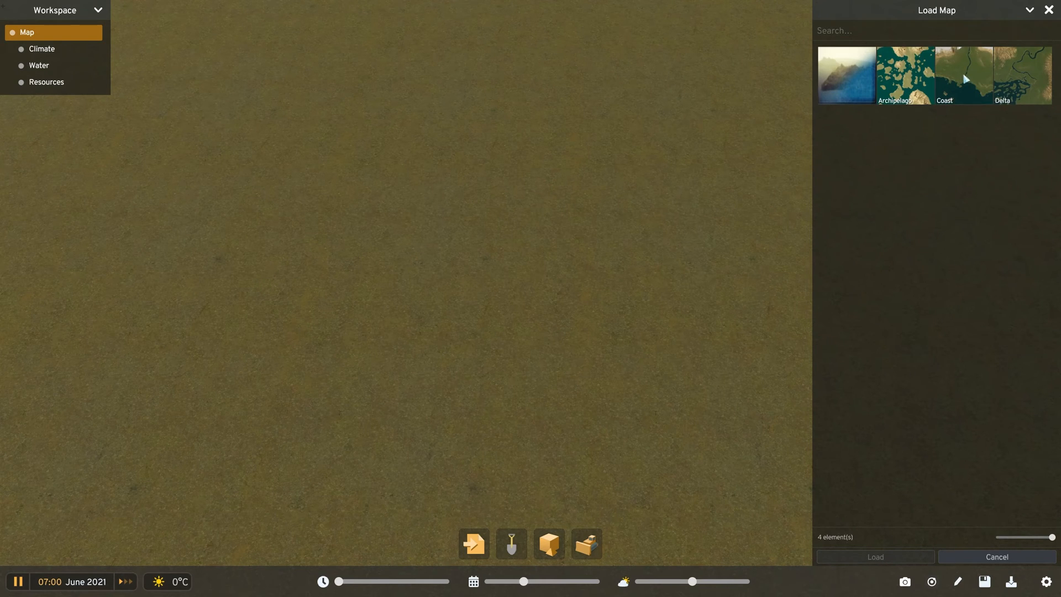
{"action": "left_click", "coordinate": [964, 74]}
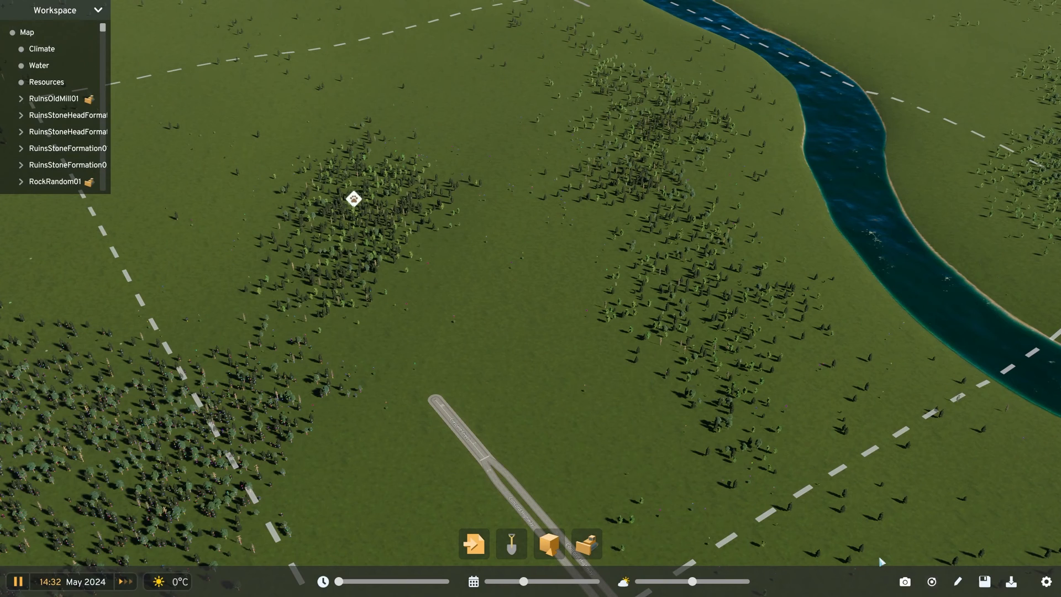
Save the map as 'Coast Edited' and exit toward the main menu.
{"action": "left_click", "coordinate": [26, 32]}
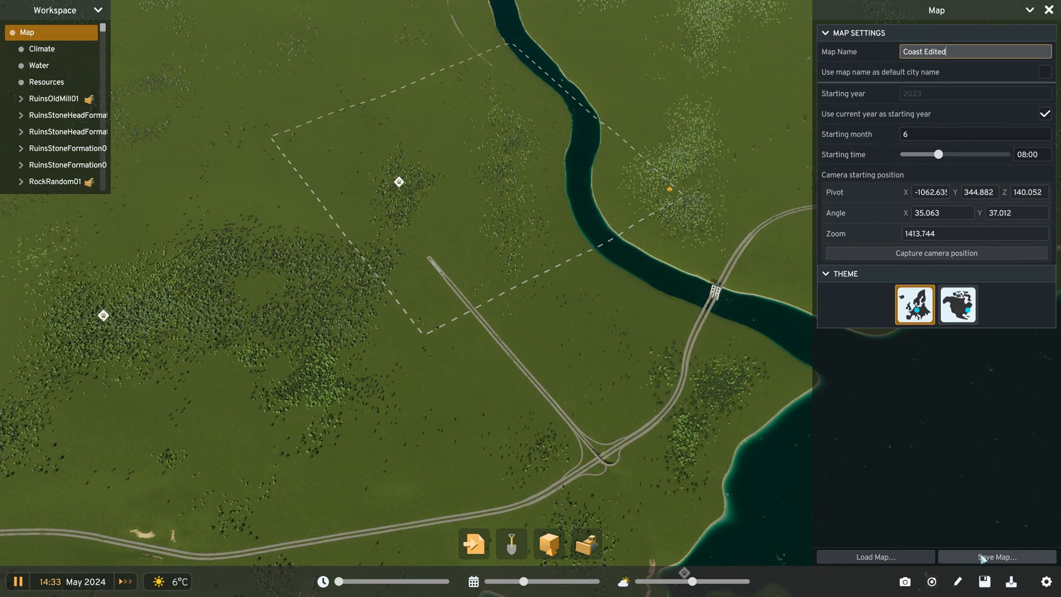
{"action": "left_click", "coordinate": [995, 556]}
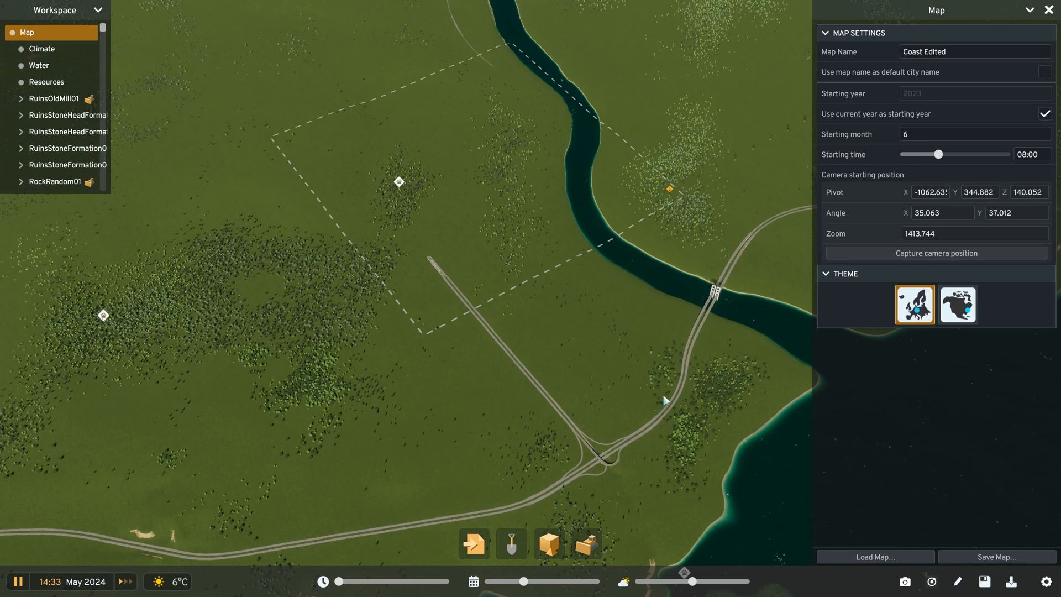
{"action": "key", "text": "Escape"}
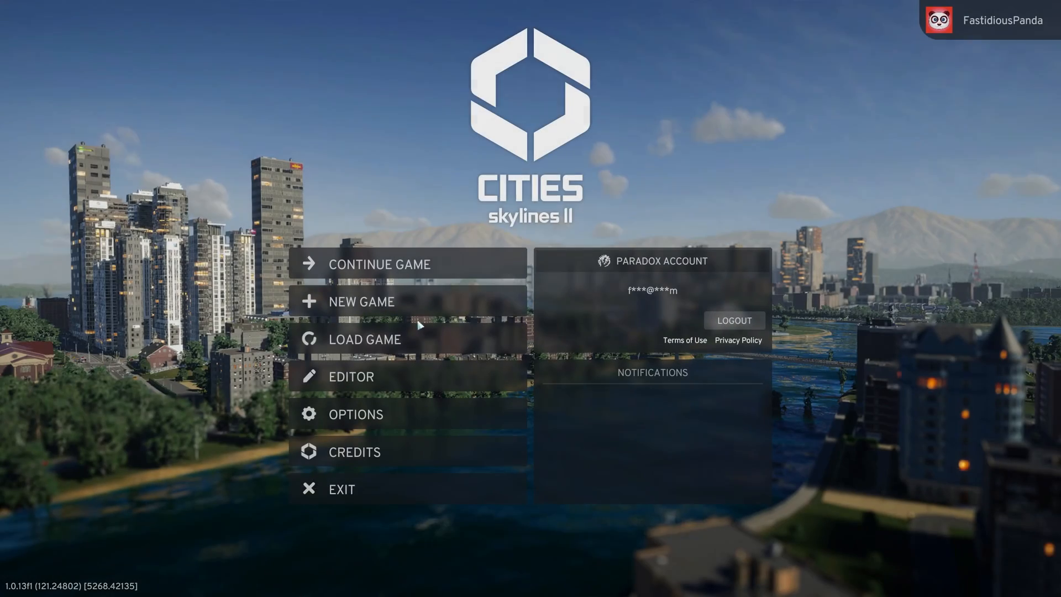
Show the Coast Edited map's details in the New Game map list.
{"action": "left_click", "coordinate": [362, 301]}
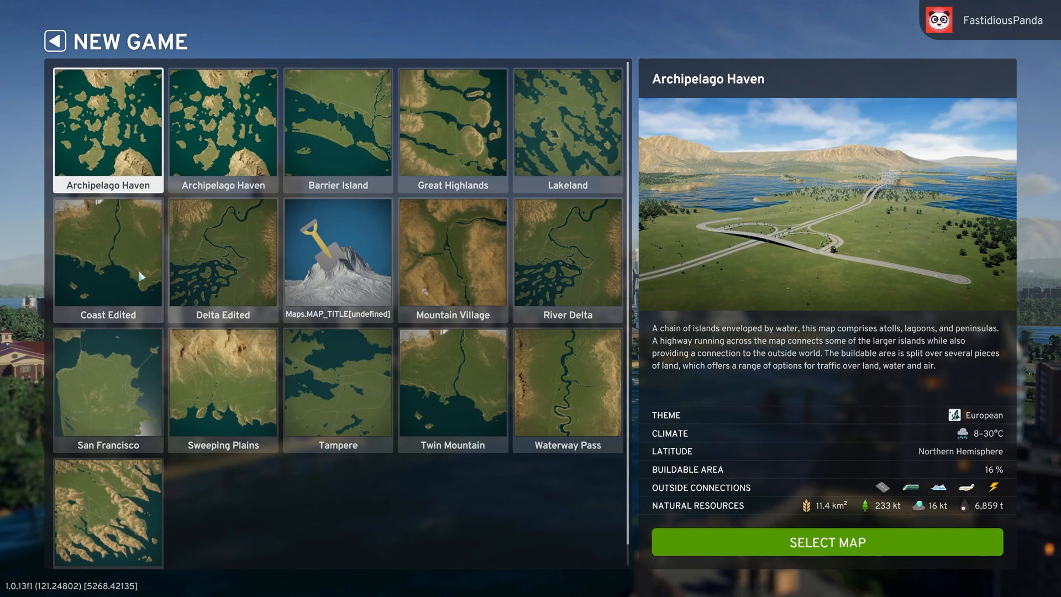
{"action": "left_click", "coordinate": [107, 252]}
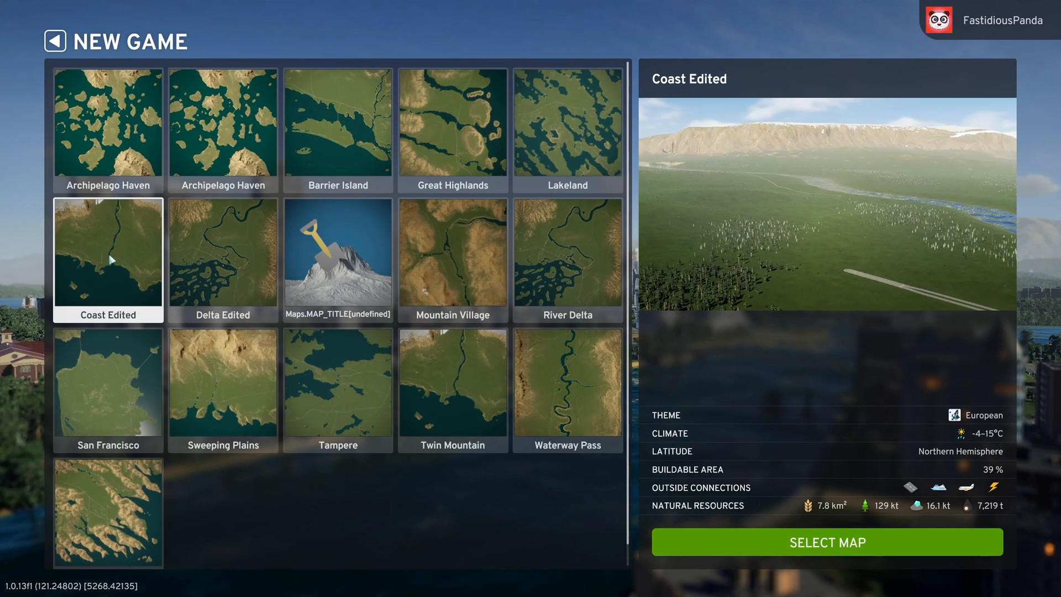